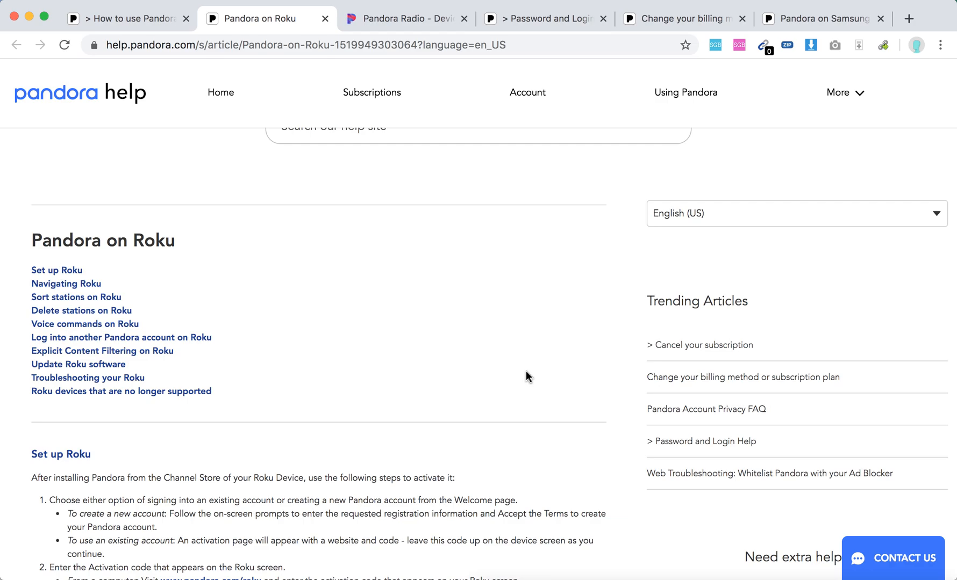
# Scroll down the Roku Device Activation page to the empty activation code field
pyautogui.scroll(-3)
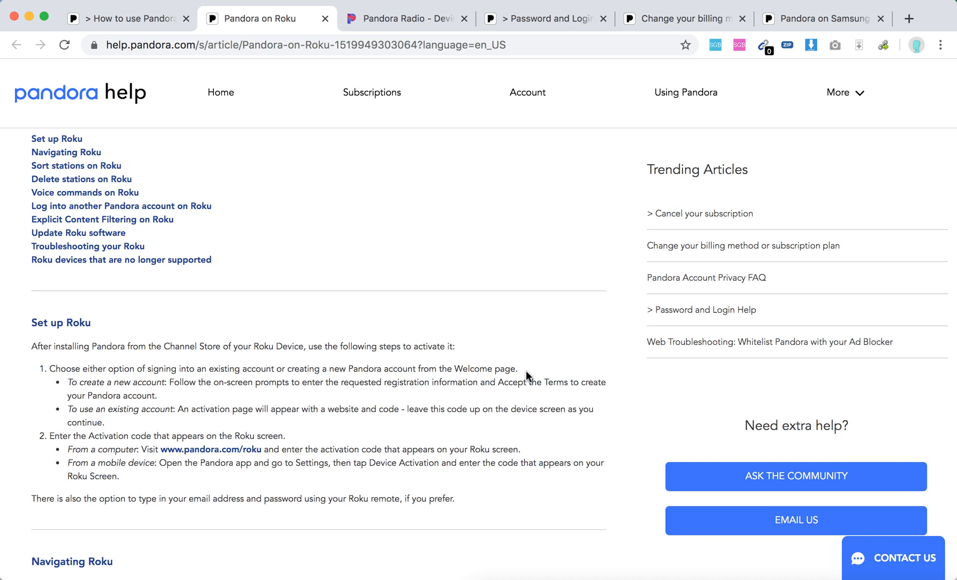
pyautogui.moveTo(297, 366)
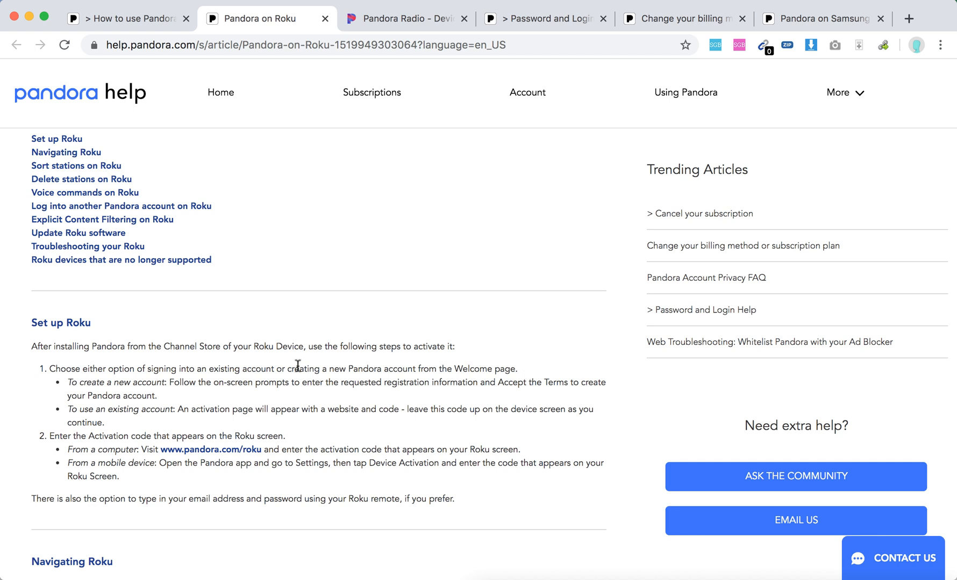
pyautogui.moveTo(166, 346)
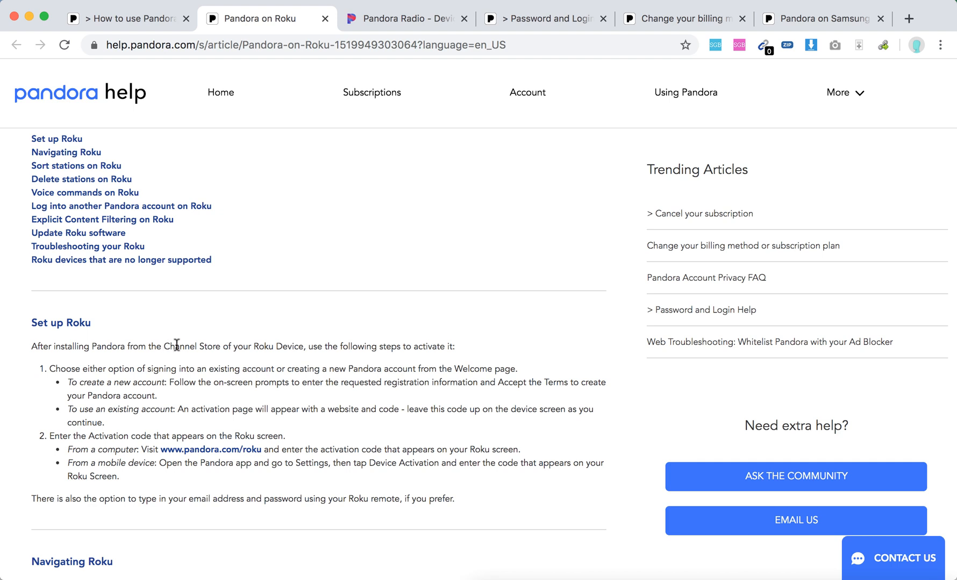
pyautogui.moveTo(313, 347)
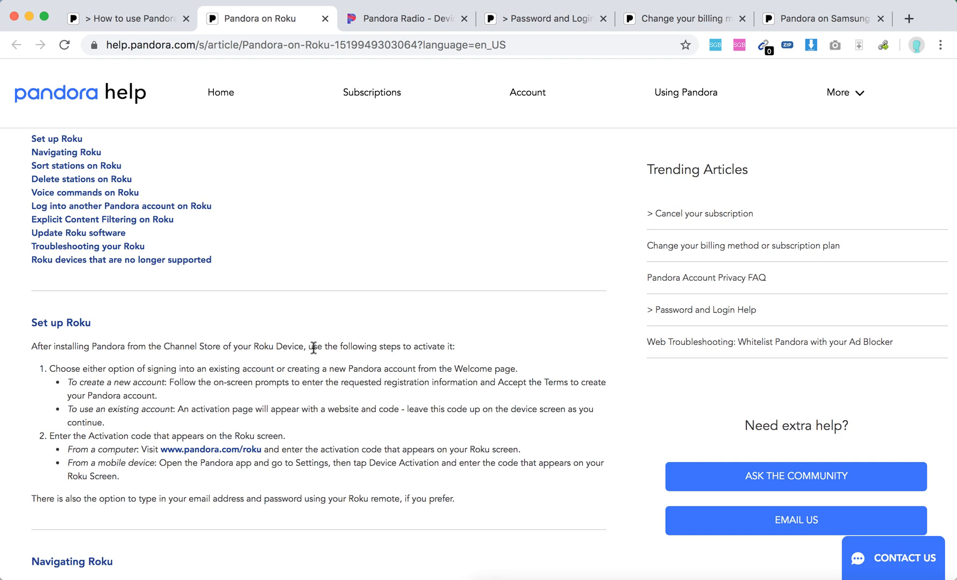
pyautogui.moveTo(224, 369)
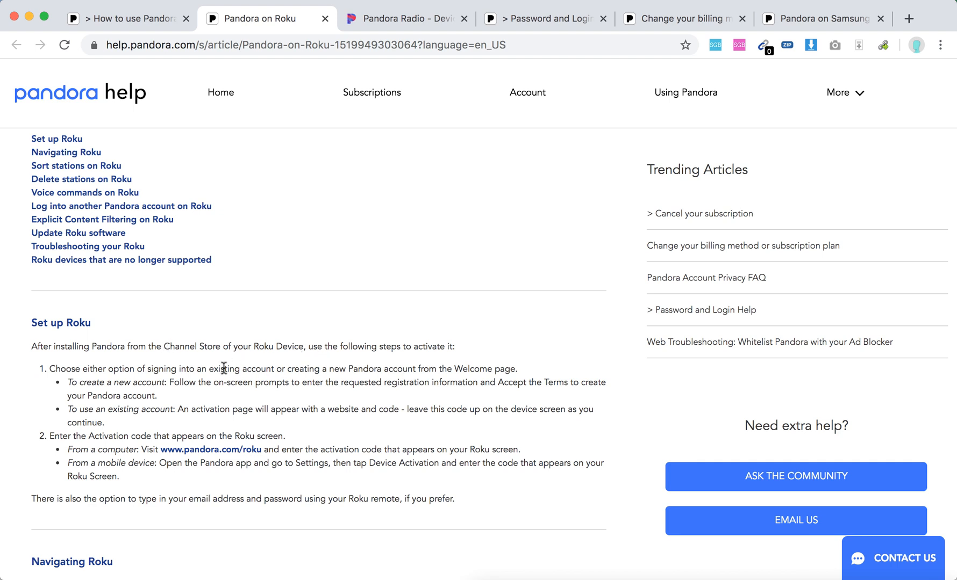
pyautogui.moveTo(293, 370)
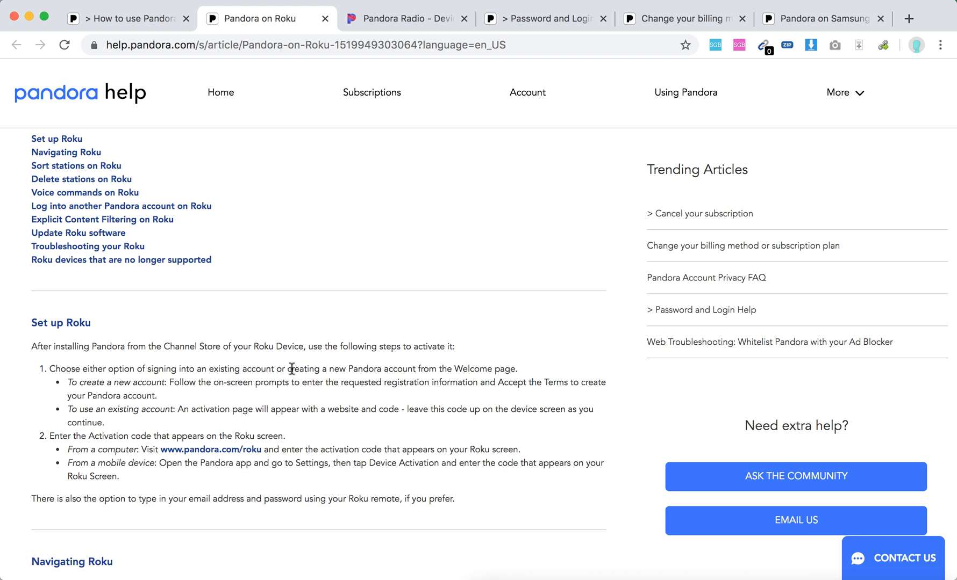
pyautogui.moveTo(298, 384)
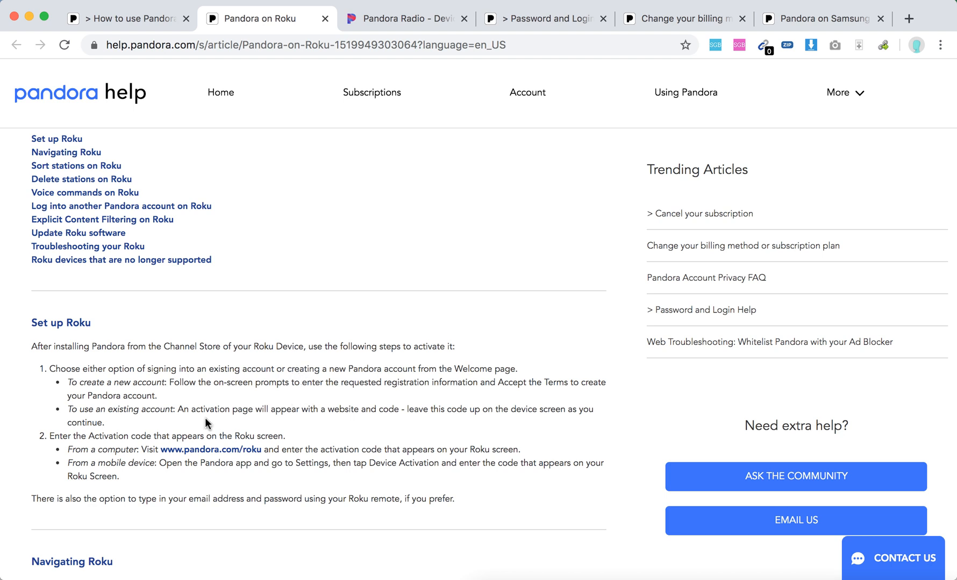
pyautogui.moveTo(256, 429)
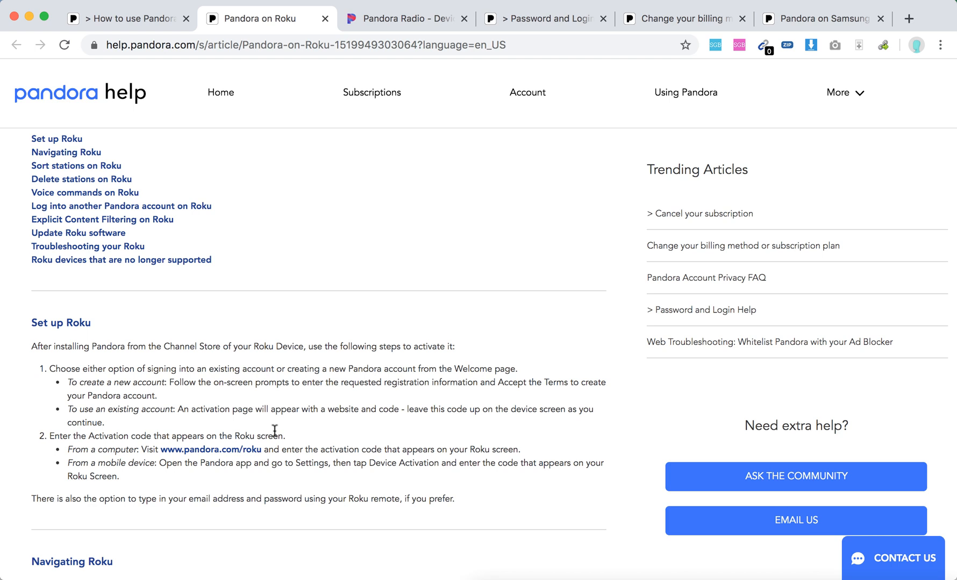
pyautogui.moveTo(237, 455)
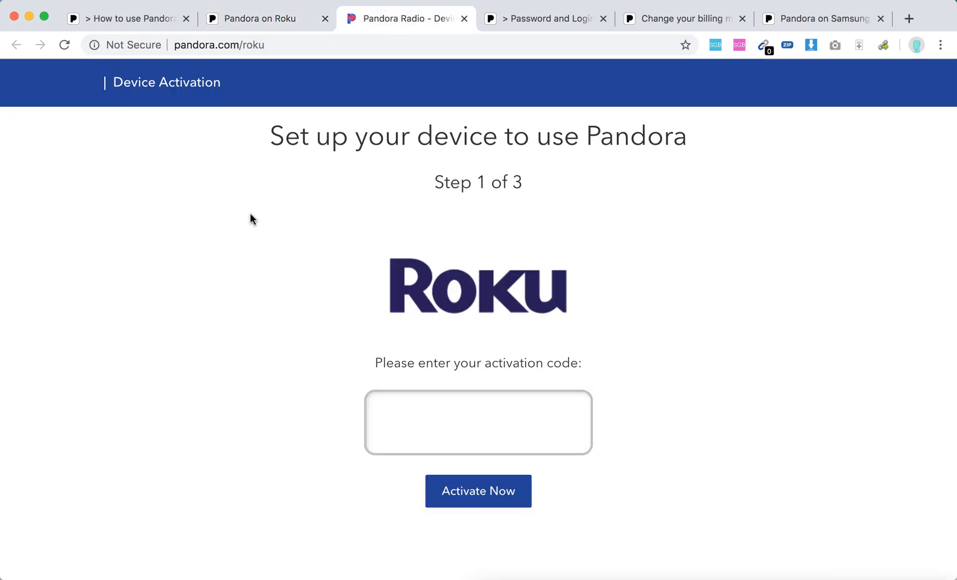
pyautogui.scroll(-3)
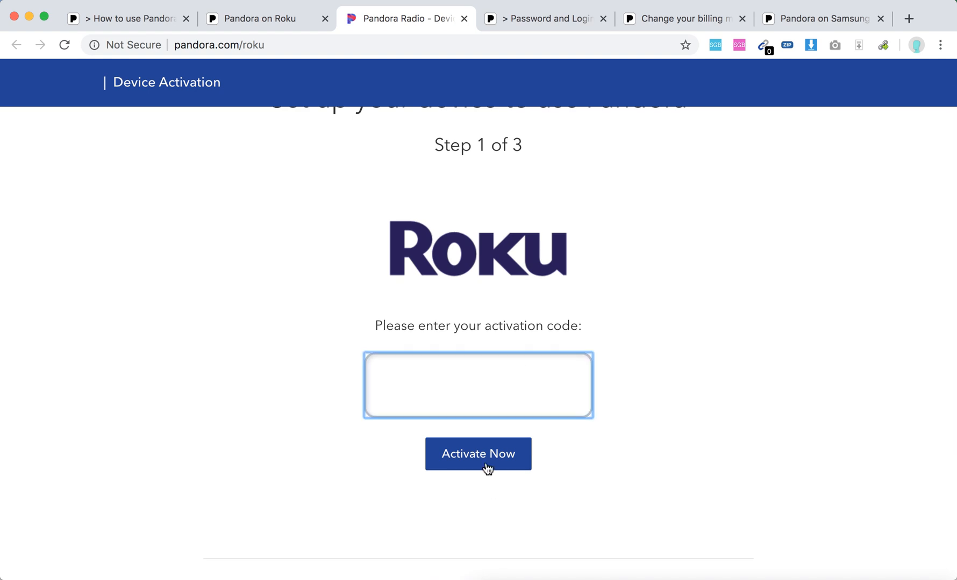
pyautogui.moveTo(266, 32)
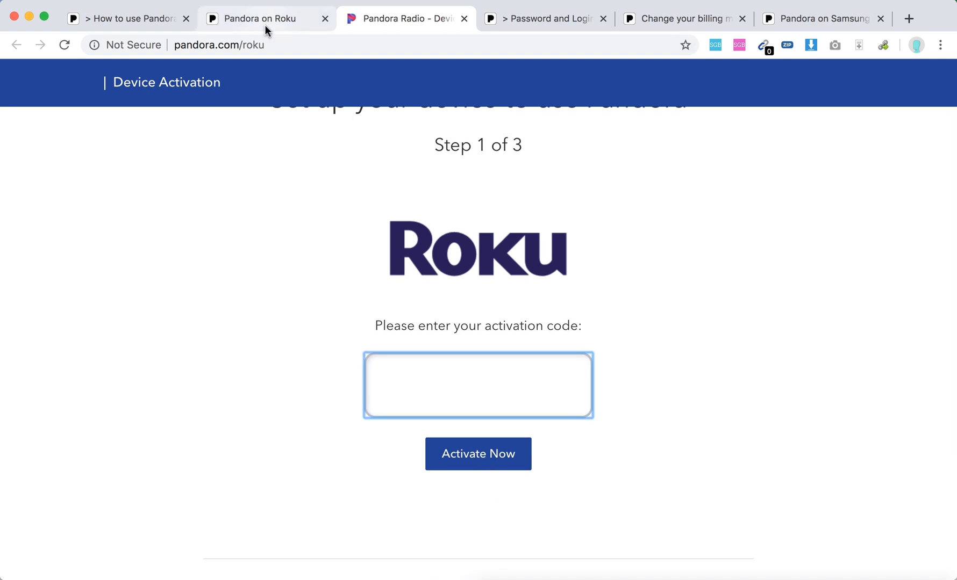
# Return to the Pandora on Roku article and highlight the 'From a mobile device' activation steps, then continue toward Navigating Roku
pyautogui.click(259, 18)
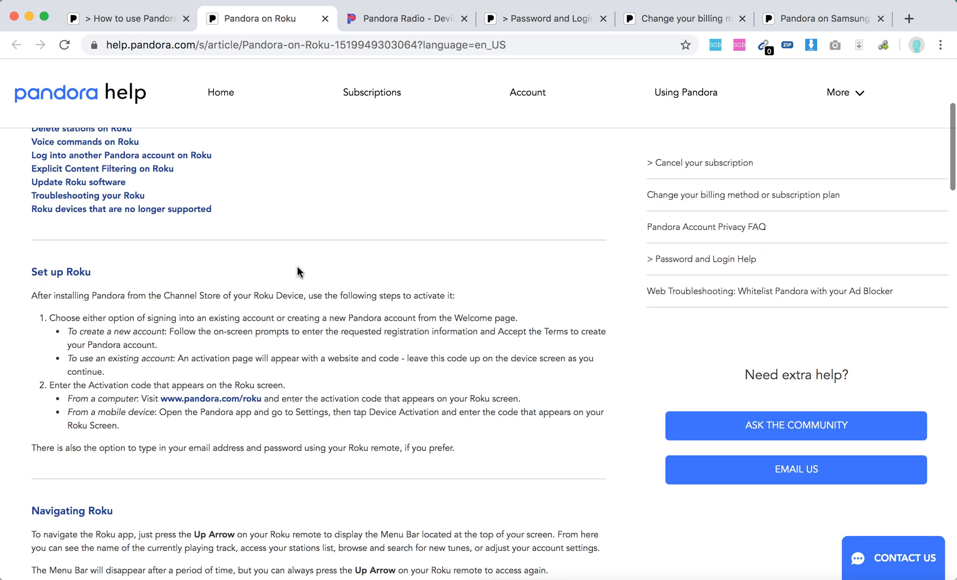
pyautogui.moveTo(342, 399)
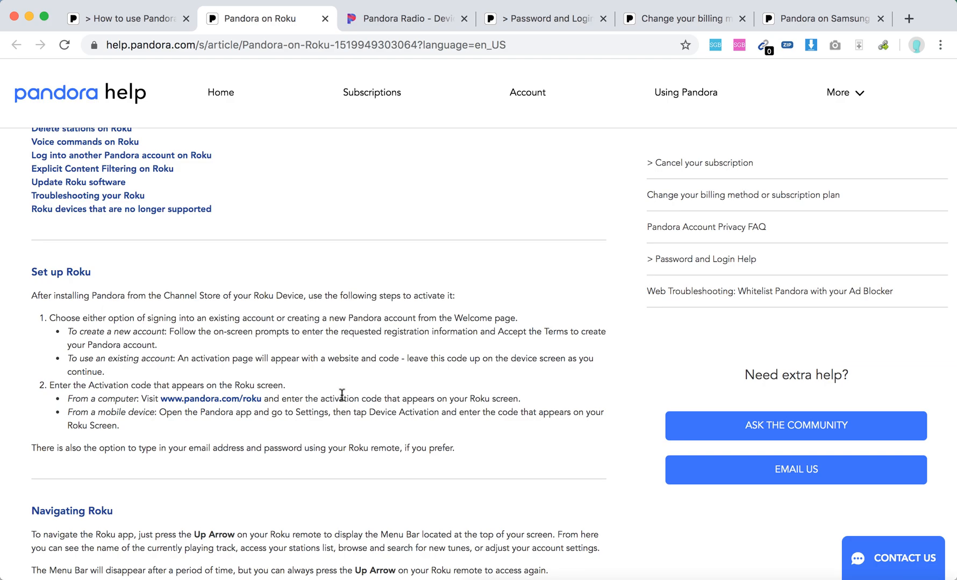
pyautogui.moveTo(274, 411); pyautogui.dragTo(348, 411)
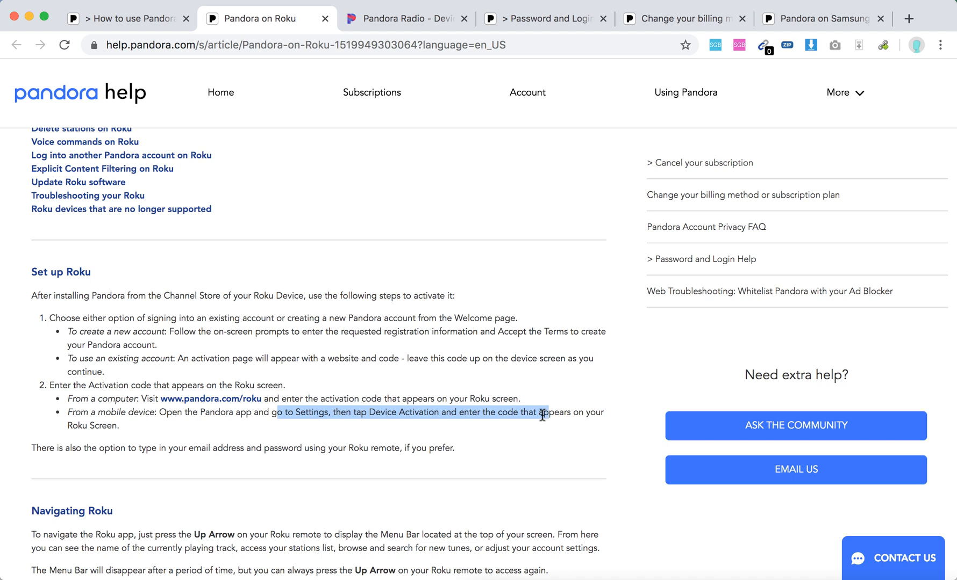
pyautogui.scroll(-3)
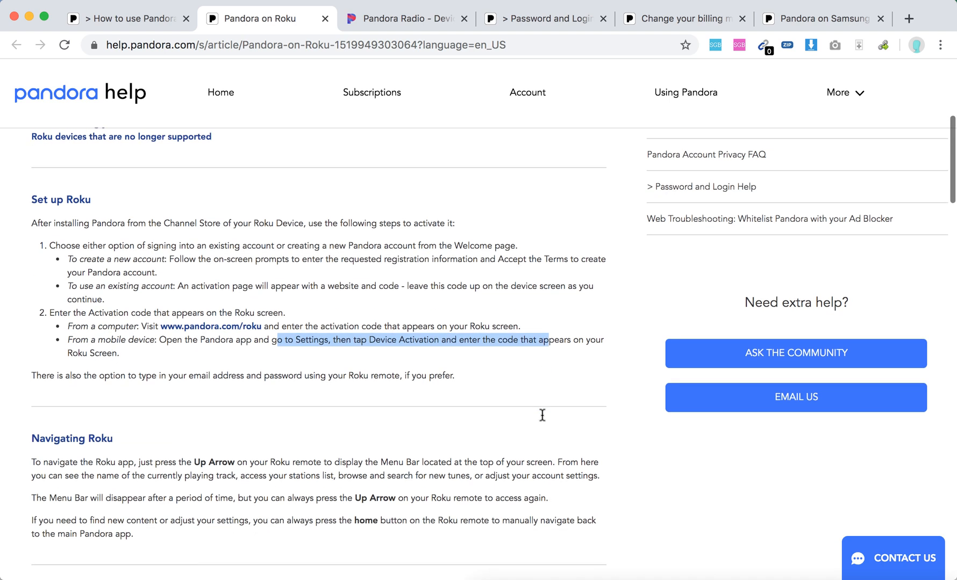
pyautogui.scroll(-3)
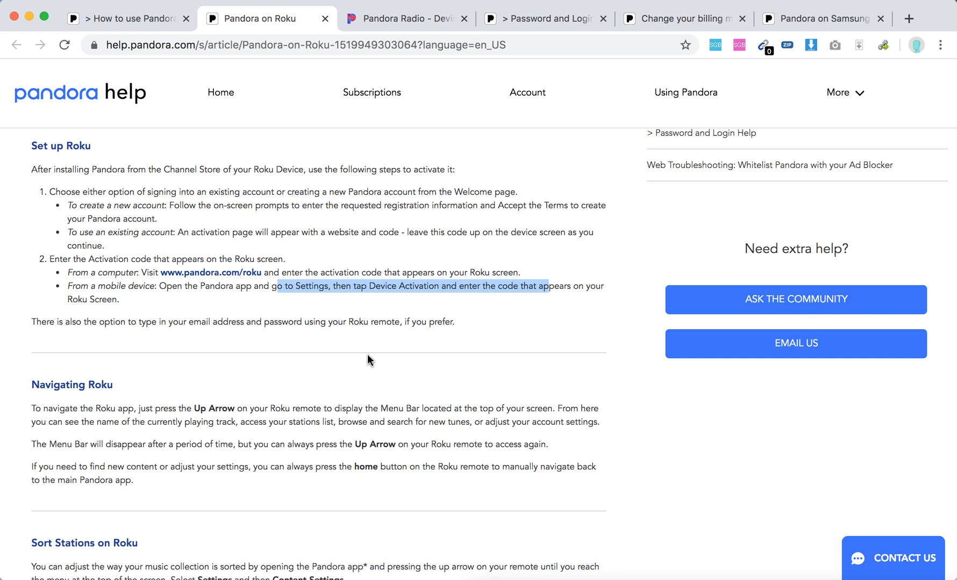
# Scroll past Navigating, Sort Stations and Delete Stations until Voice Commands on Roku is near the top
pyautogui.scroll(-3)
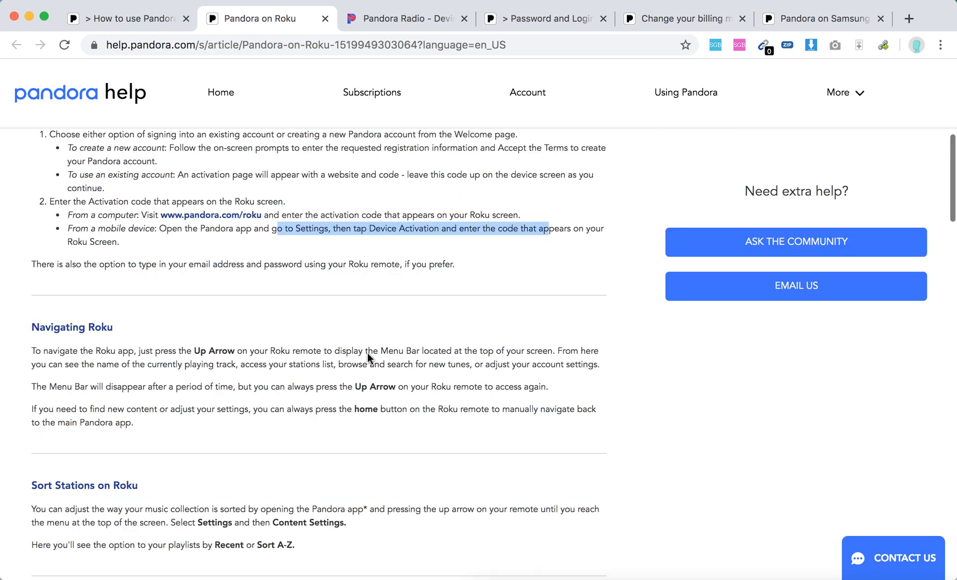
pyautogui.scroll(-3)
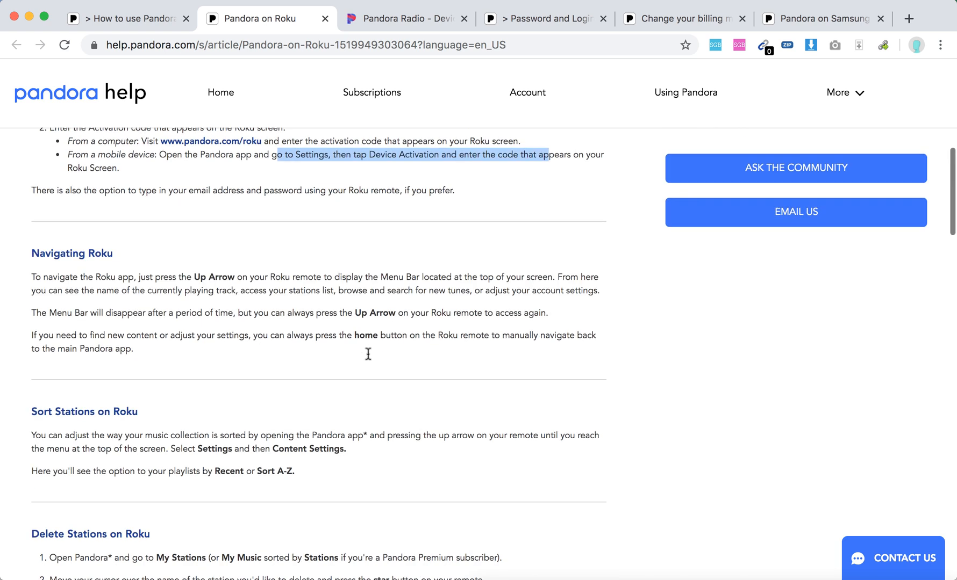
pyautogui.scroll(3)
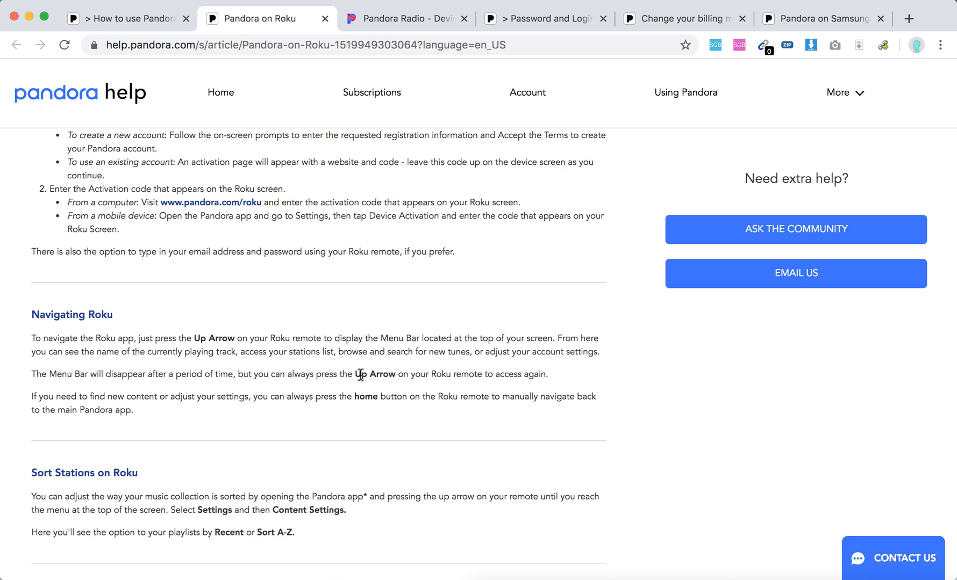
pyautogui.scroll(-3)
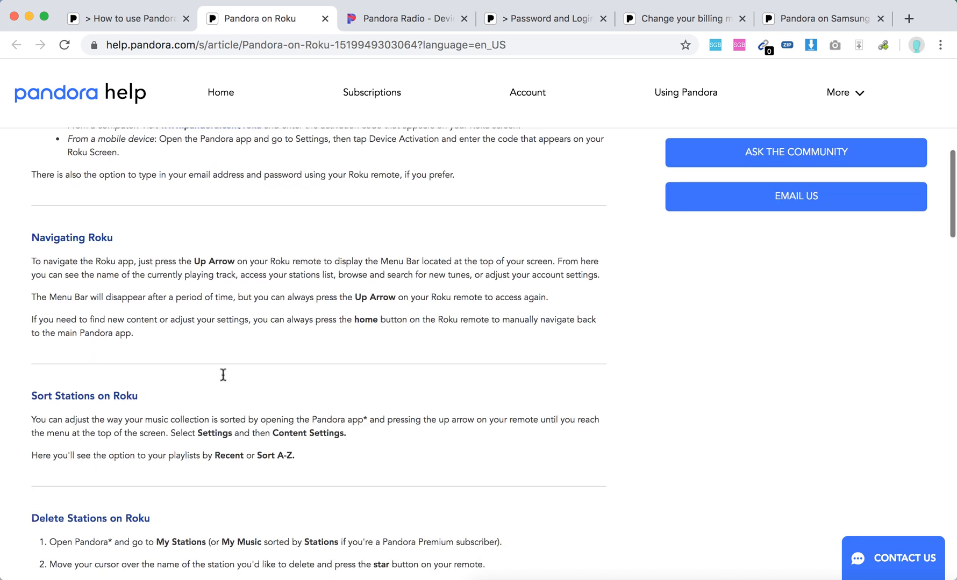
pyautogui.moveTo(280, 228)
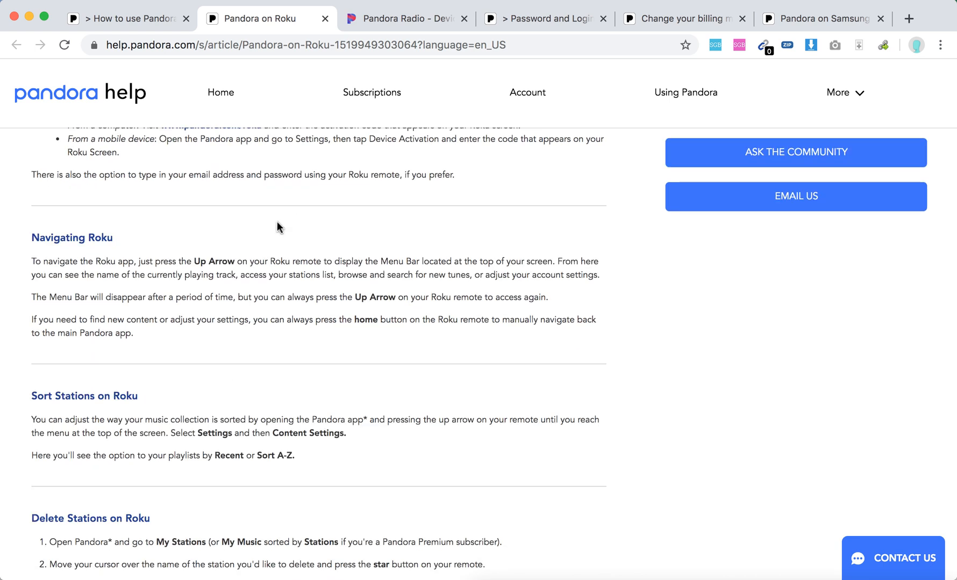
pyautogui.moveTo(290, 262)
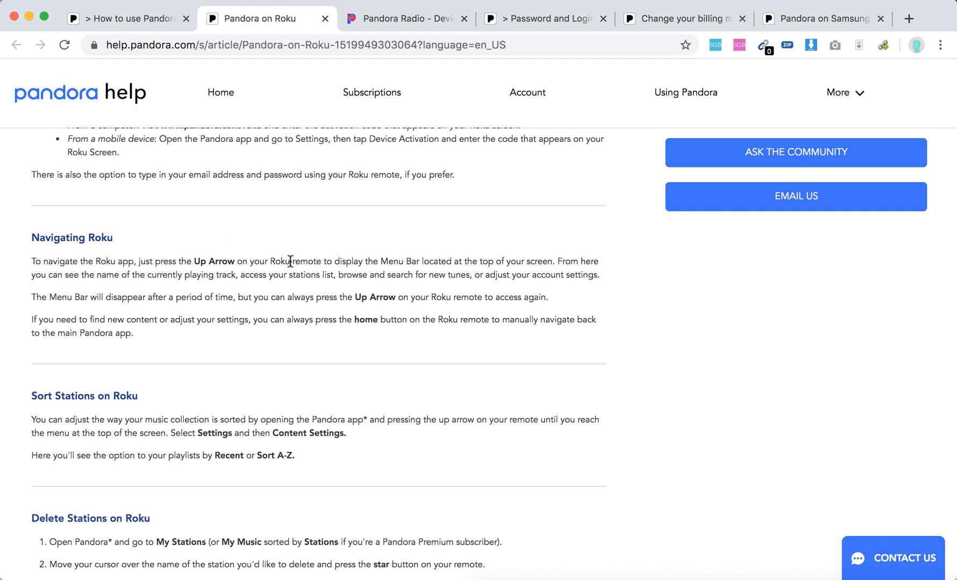
pyautogui.moveTo(400, 274)
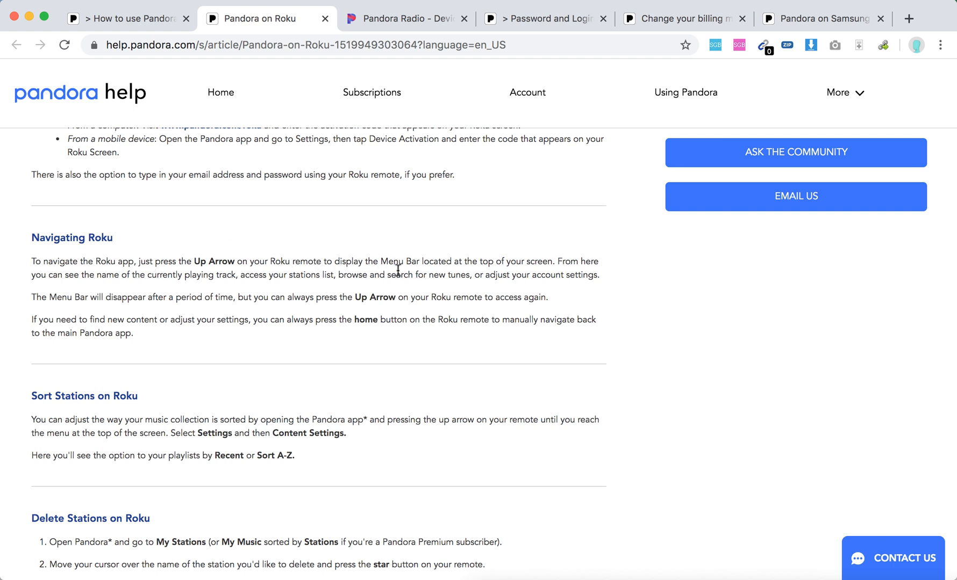
pyautogui.moveTo(391, 276)
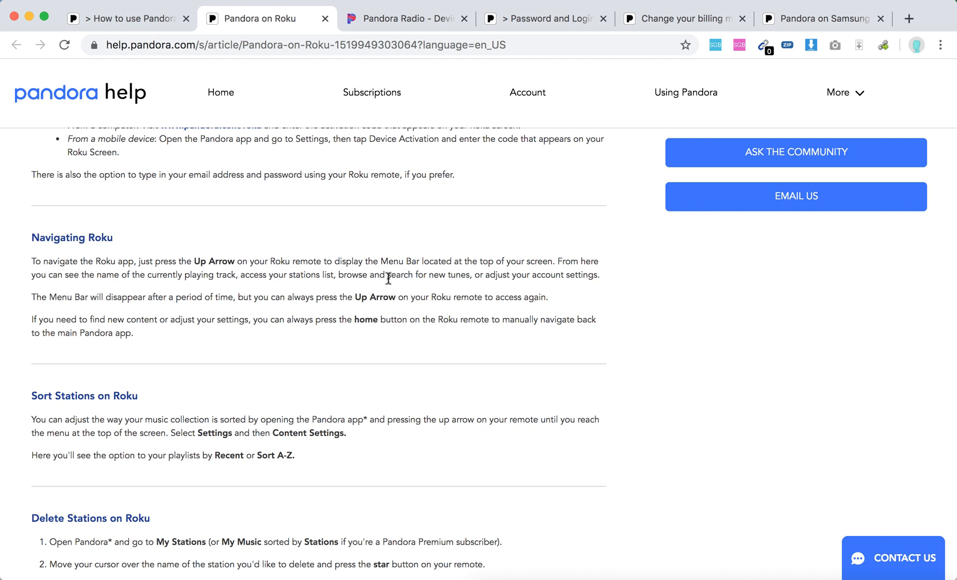
pyautogui.moveTo(398, 332)
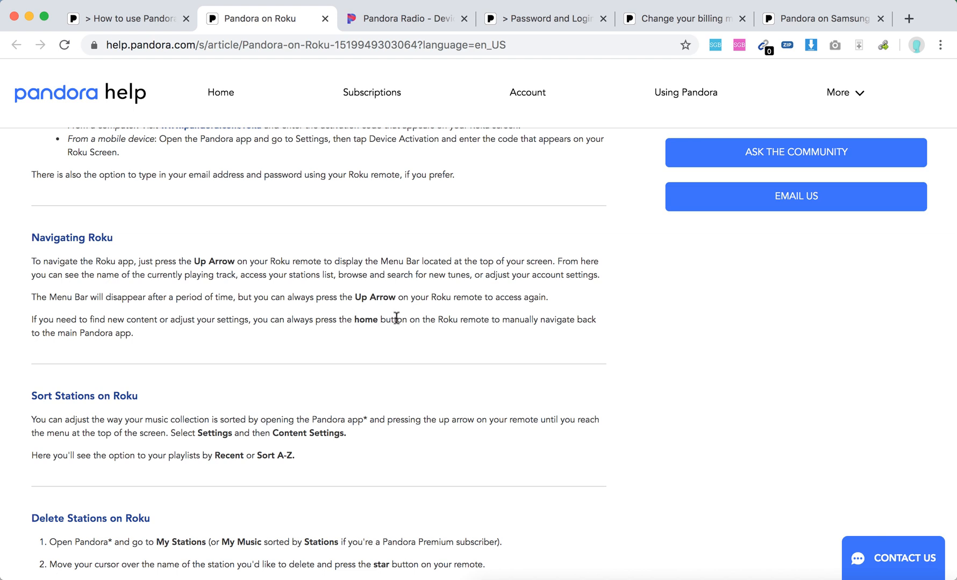
pyautogui.scroll(-3)
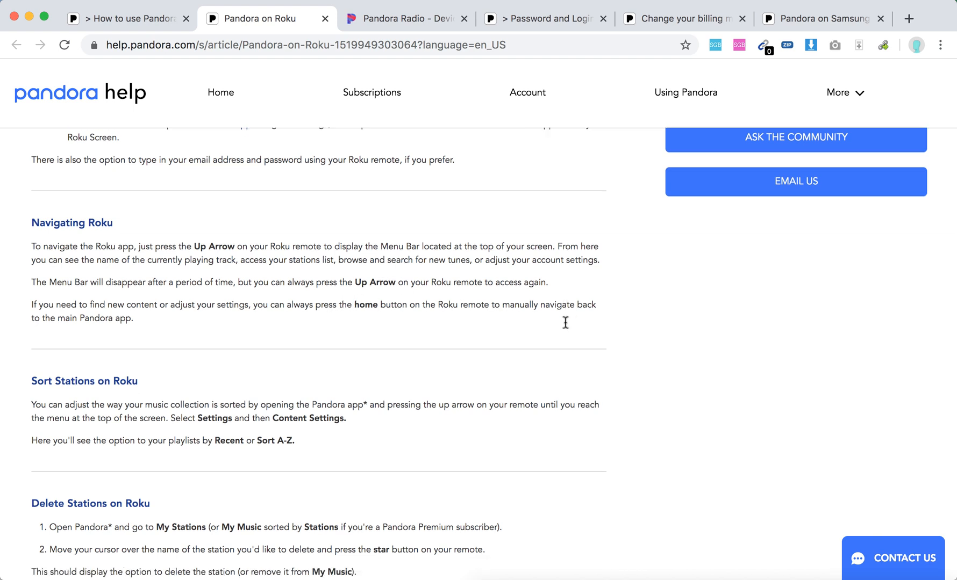
pyautogui.scroll(-3)
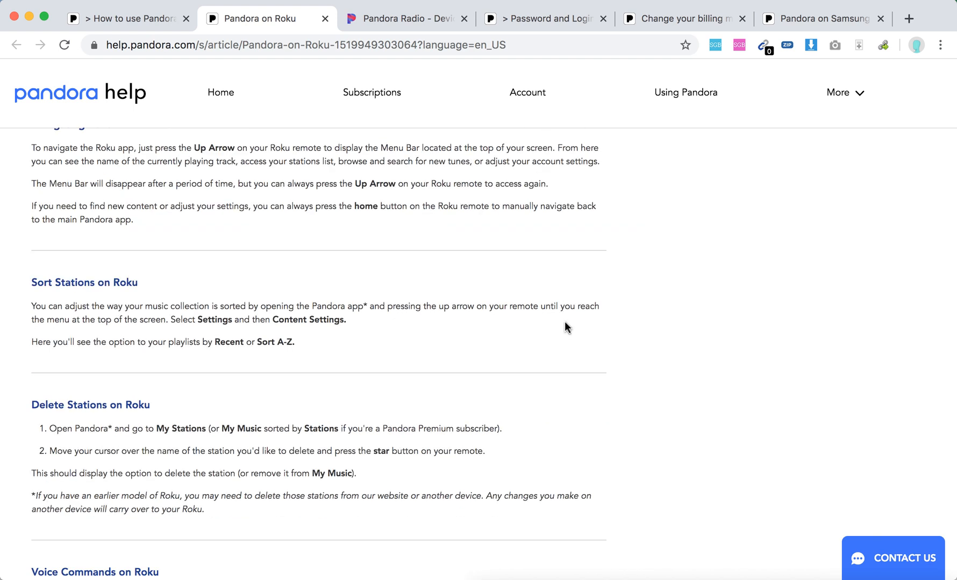
pyautogui.scroll(-3)
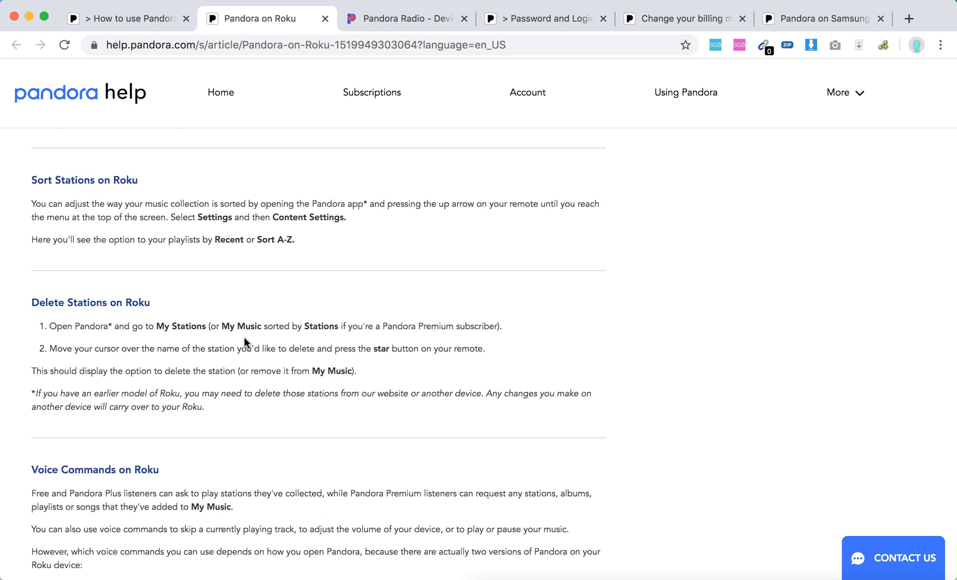
pyautogui.moveTo(170, 327)
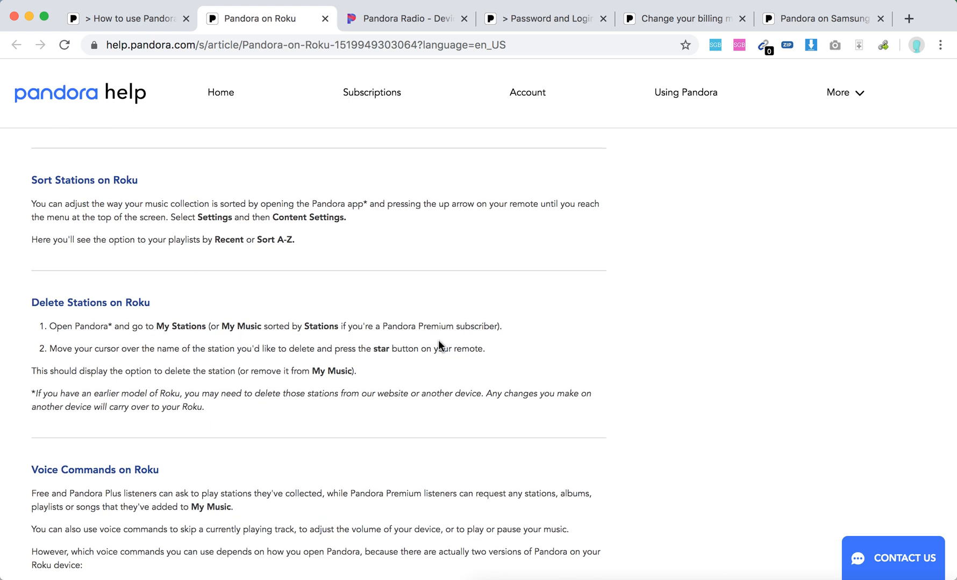
pyautogui.moveTo(347, 352)
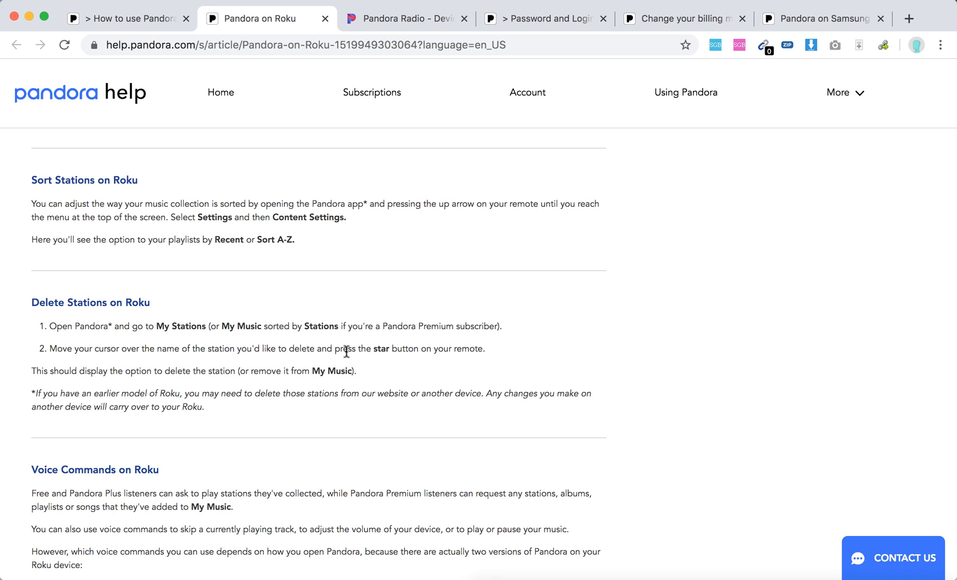
pyautogui.moveTo(456, 354)
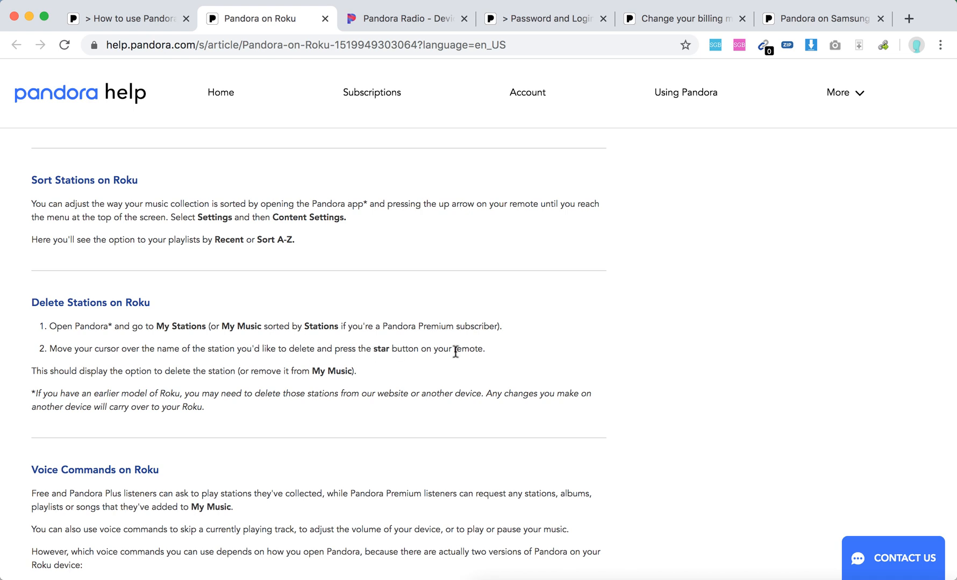
pyautogui.scroll(-3)
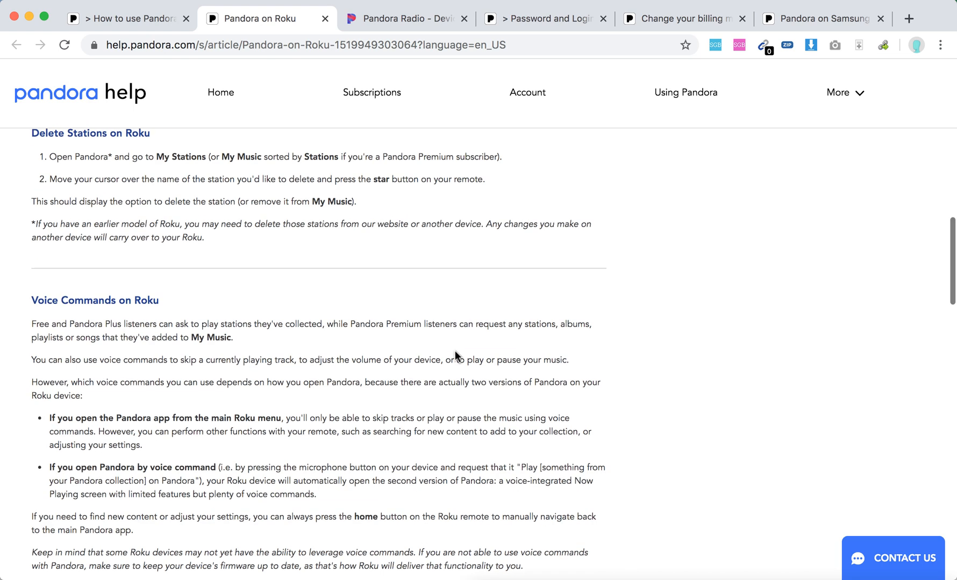
# Highlight the bullets on opening Pandora from the Roku menu and by voice command
pyautogui.scroll(-3)
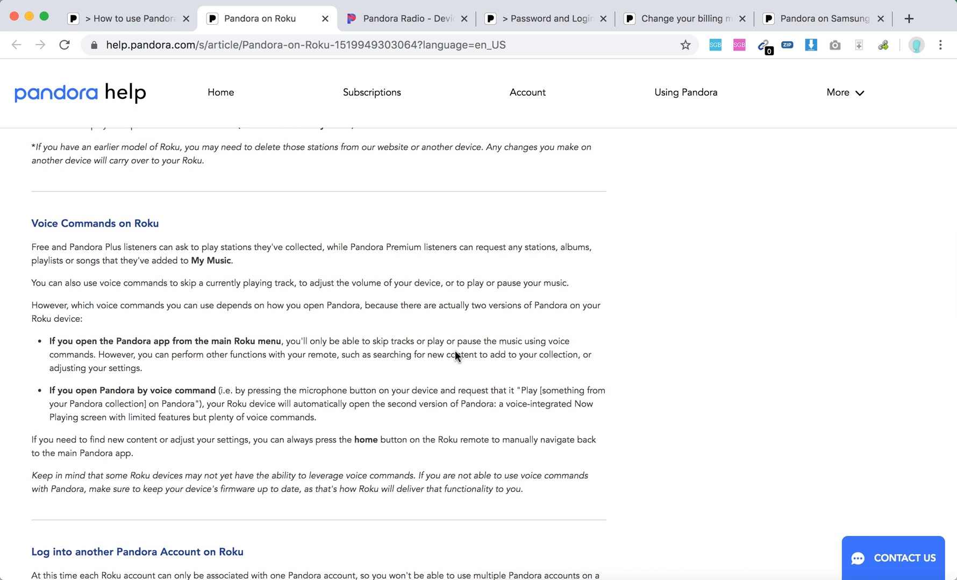
pyautogui.moveTo(457, 353)
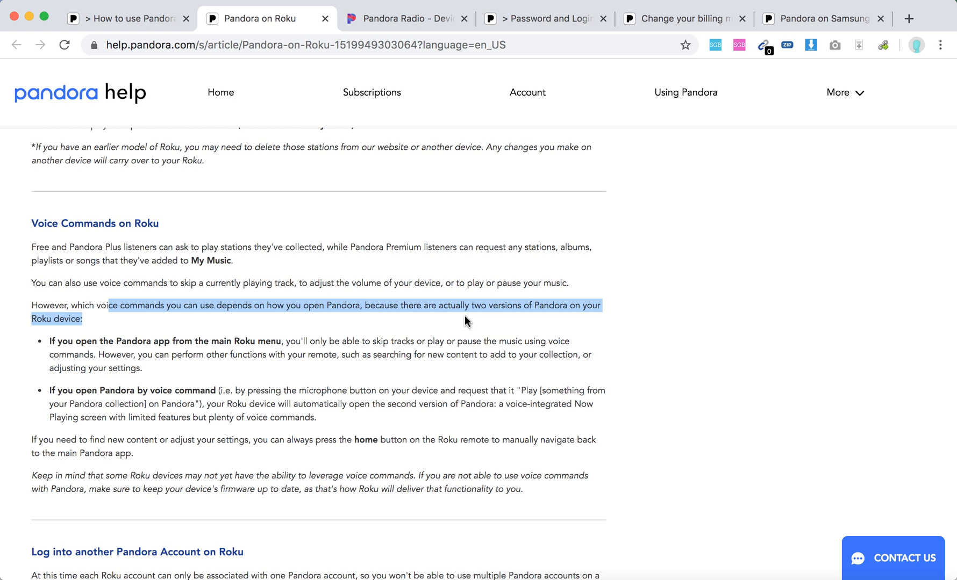
pyautogui.moveTo(235, 339)
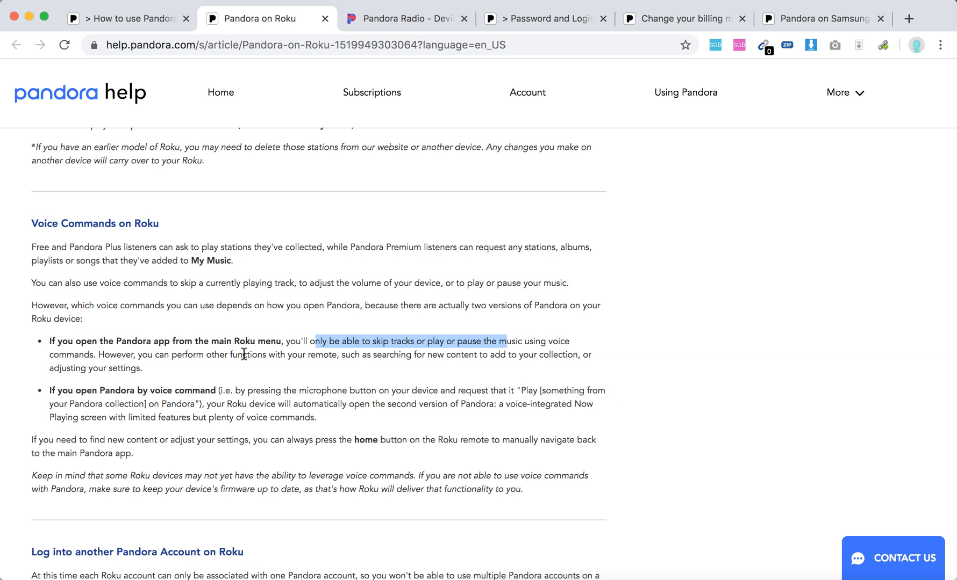
pyautogui.moveTo(106, 388)
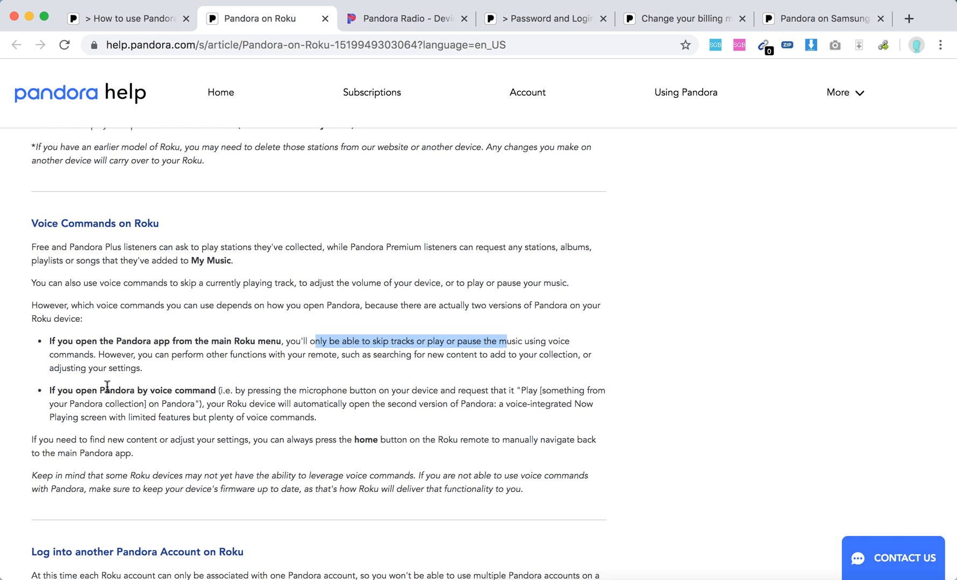
pyautogui.moveTo(377, 394)
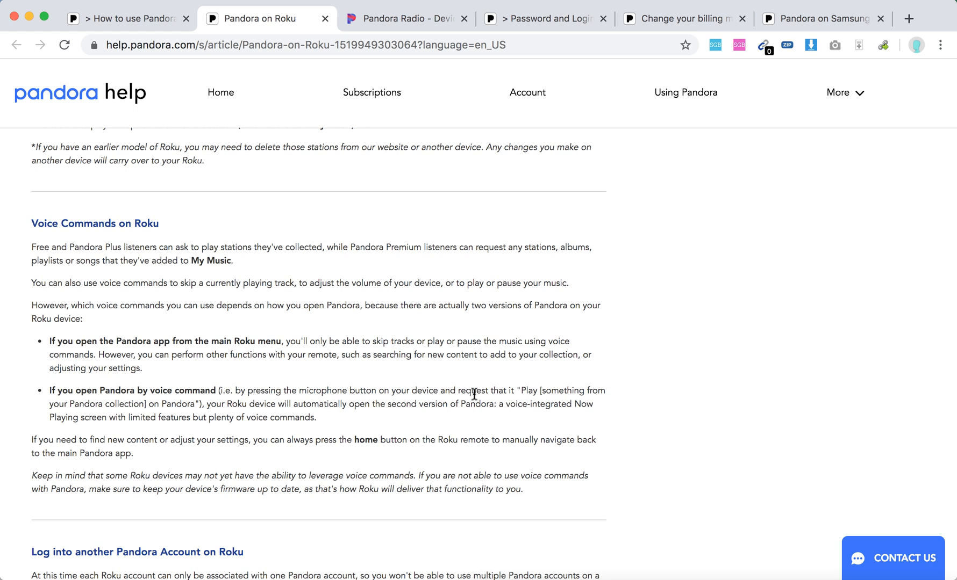
pyautogui.moveTo(565, 365)
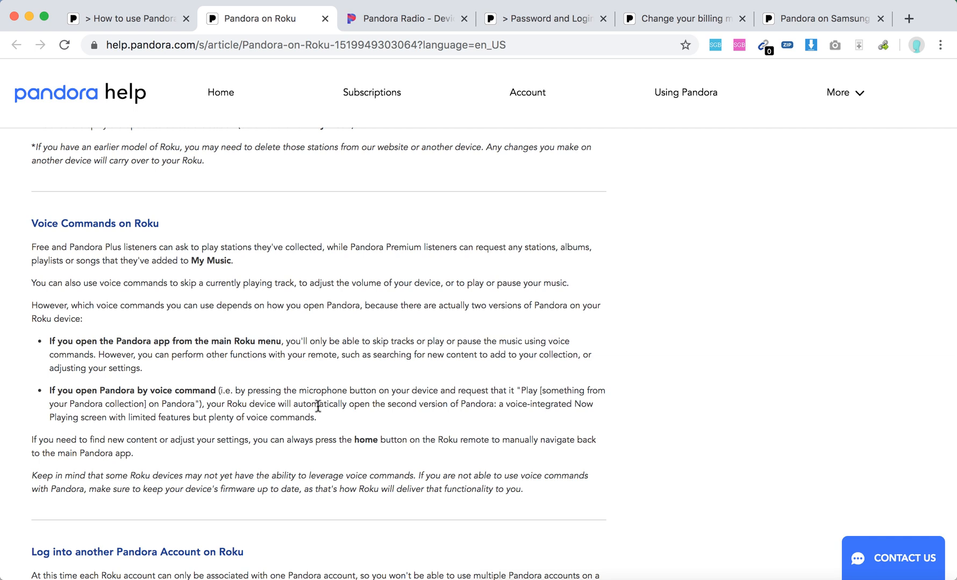
pyautogui.moveTo(317, 404); pyautogui.dragTo(452, 406)
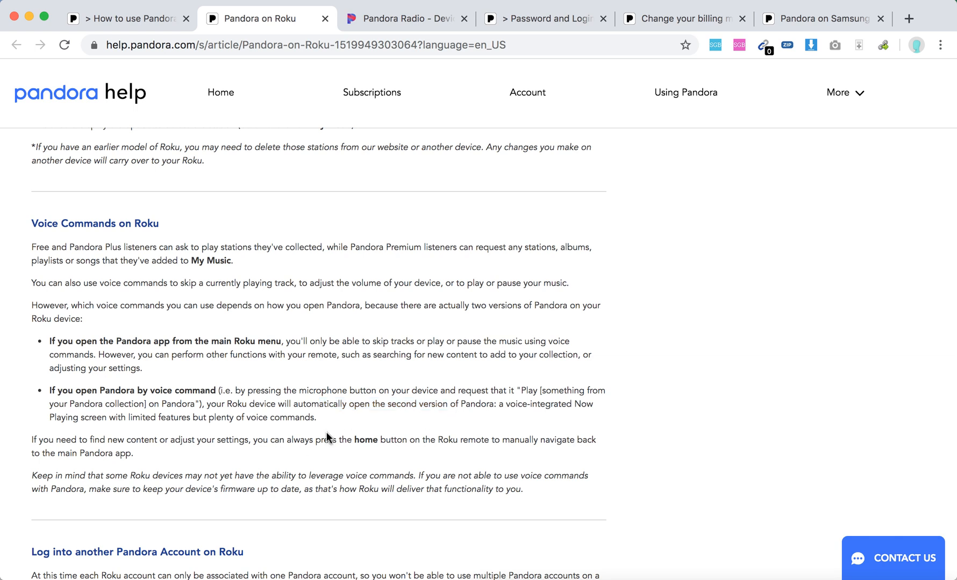
pyautogui.moveTo(259, 397)
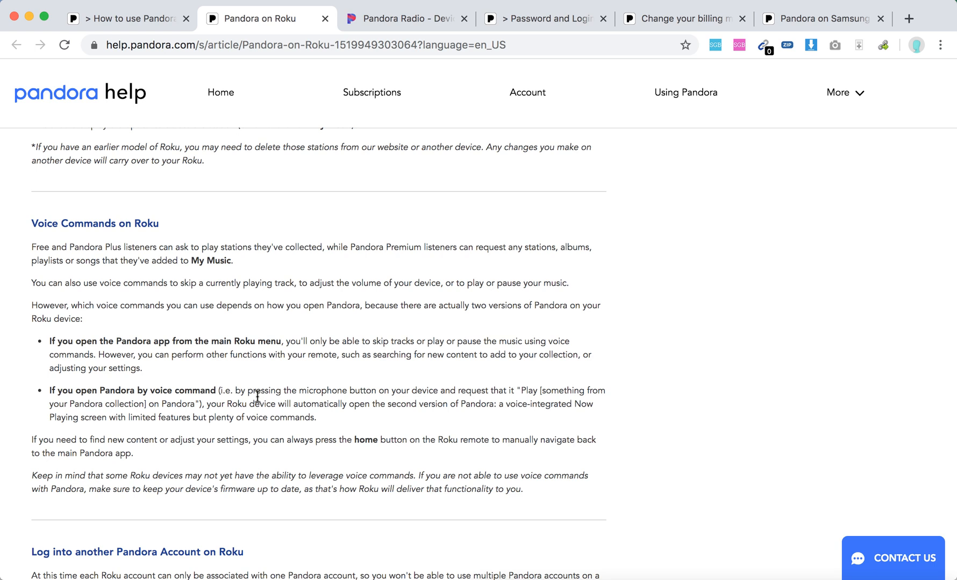
pyautogui.moveTo(258, 390)
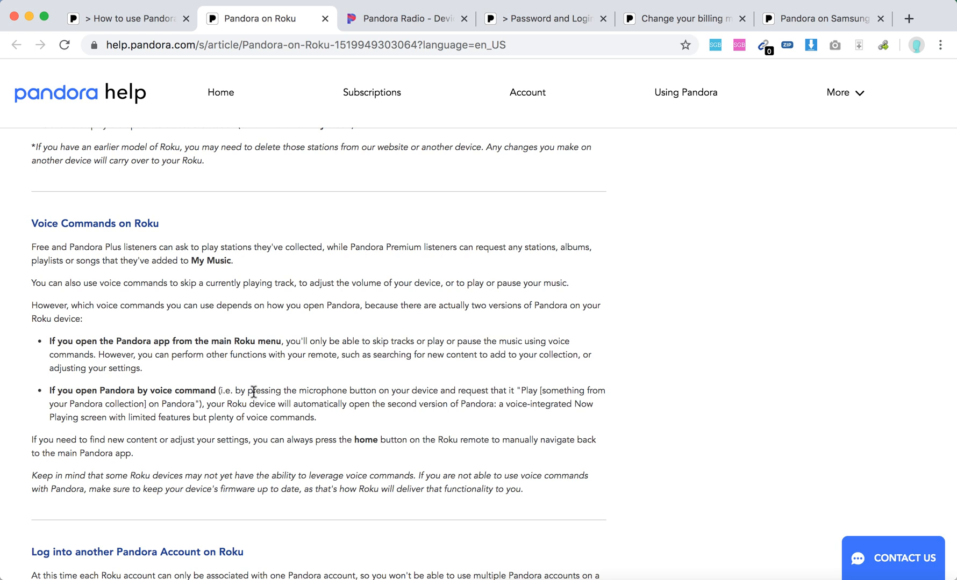
pyautogui.moveTo(249, 390); pyautogui.dragTo(418, 385)
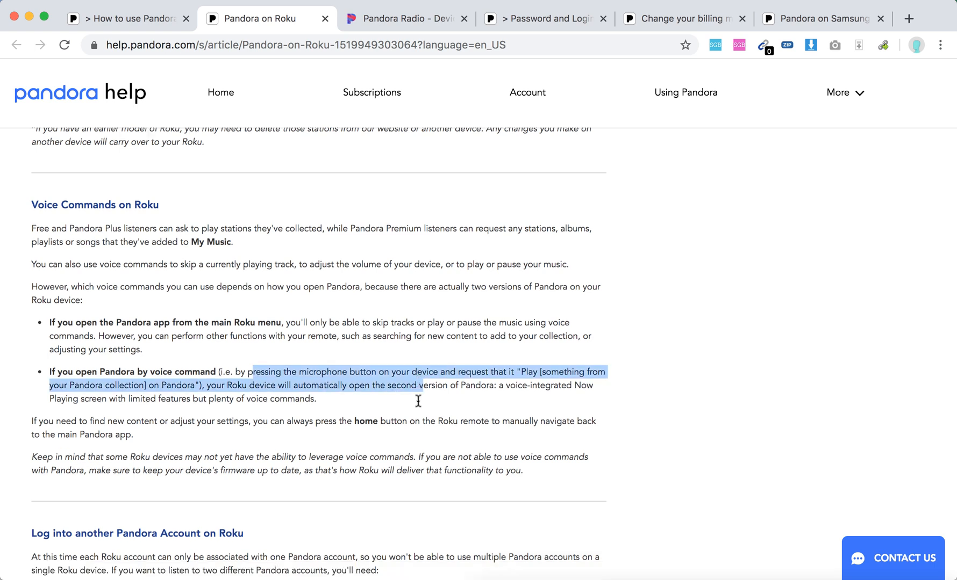
# Reach Log into another Pandora Account on Roku and highlight the one-Pandora-account-per-Roku sentence
pyautogui.scroll(-3)
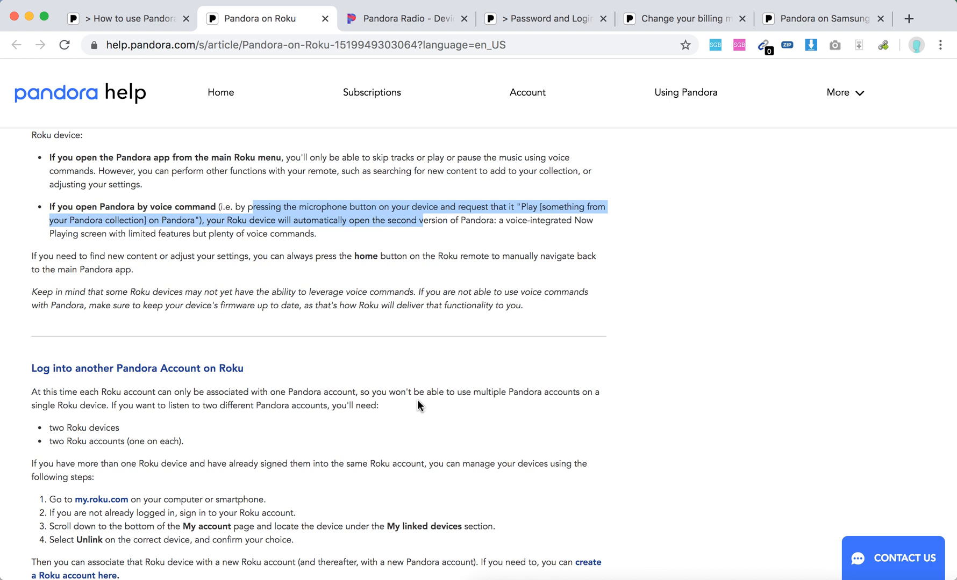
pyautogui.scroll(-3)
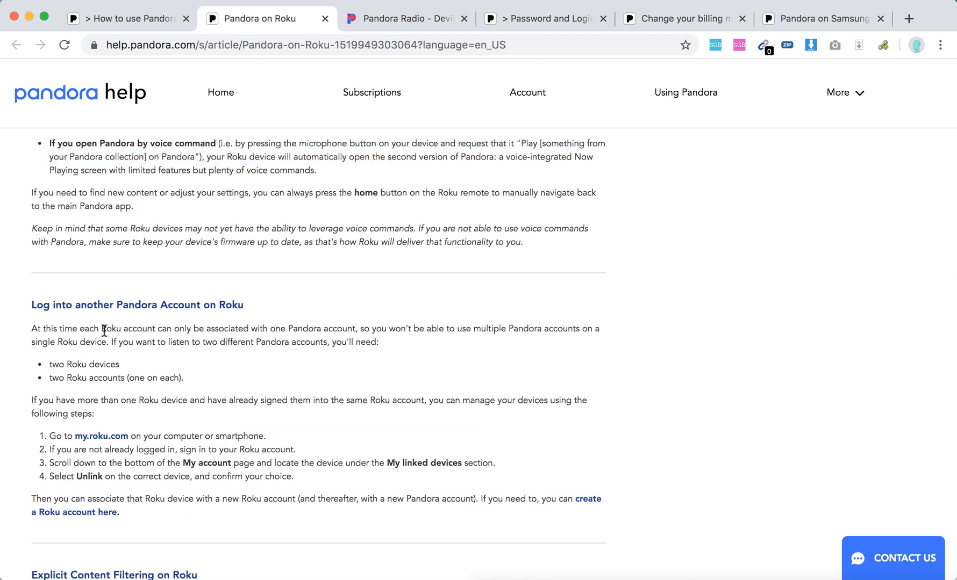
pyautogui.moveTo(101, 328); pyautogui.dragTo(376, 342)
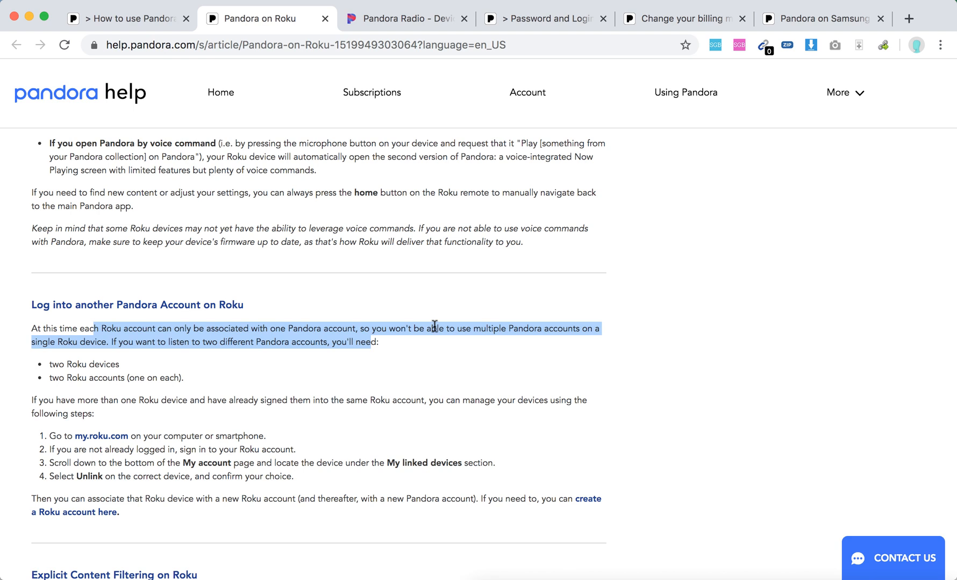
pyautogui.scroll(-3)
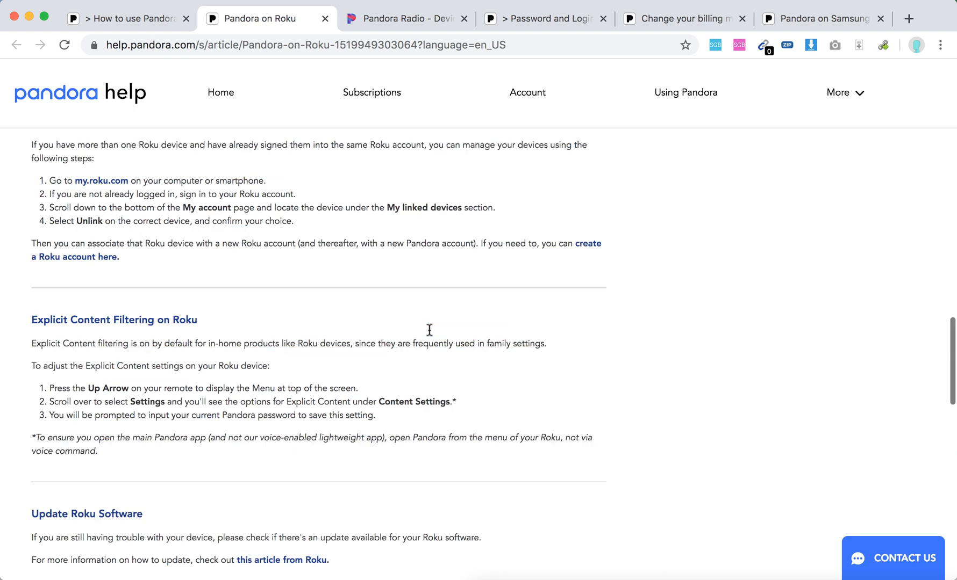
# Scroll through Troubleshooting your Roku to the unsupported devices section, highlight the affected Roku model list, then move back up
pyautogui.scroll(-3)
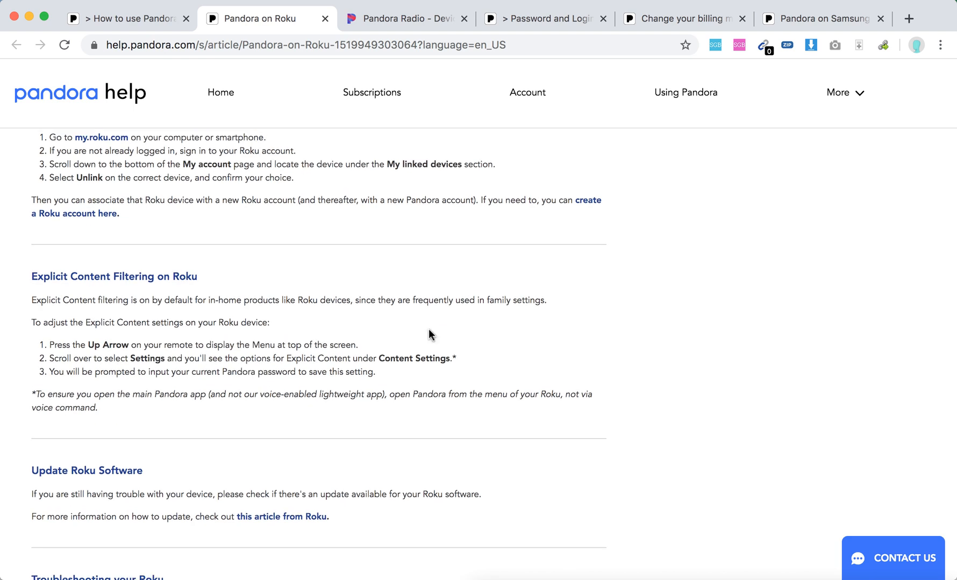
pyautogui.scroll(-3)
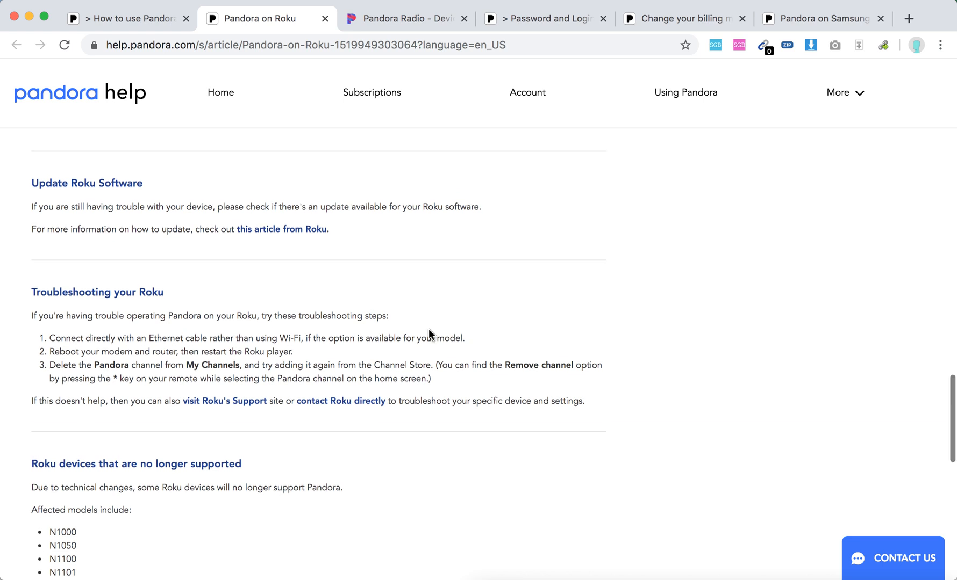
pyautogui.scroll(-3)
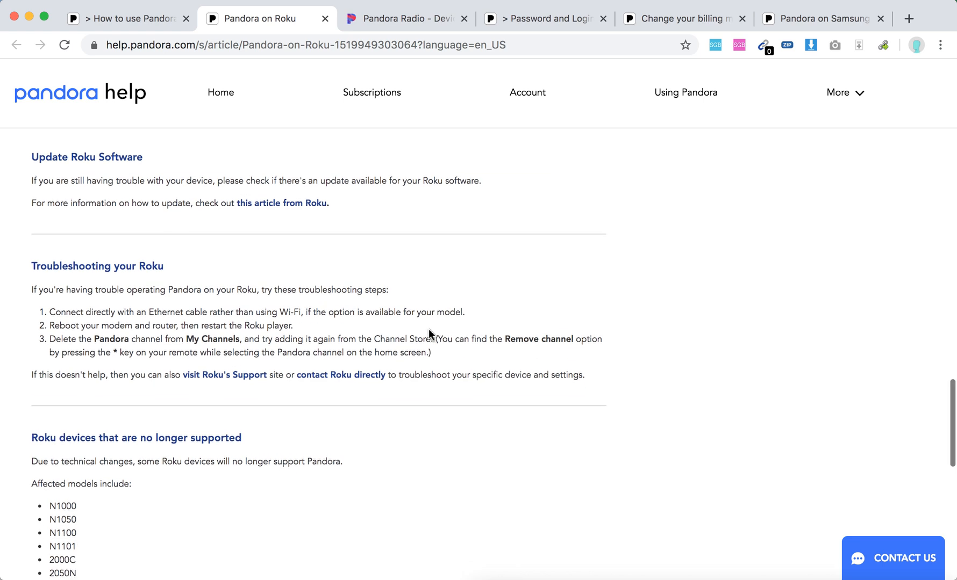
pyautogui.scroll(-3)
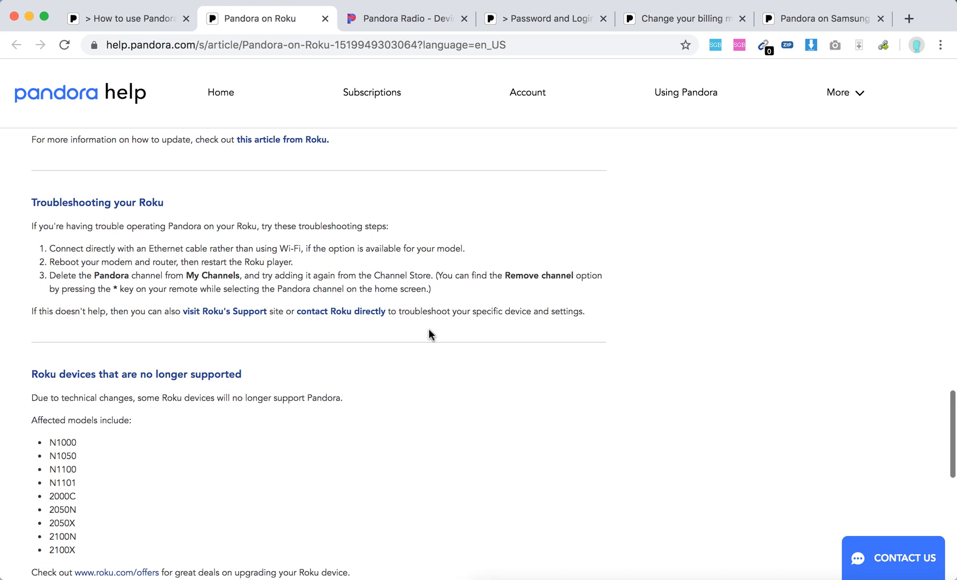
pyautogui.scroll(-3)
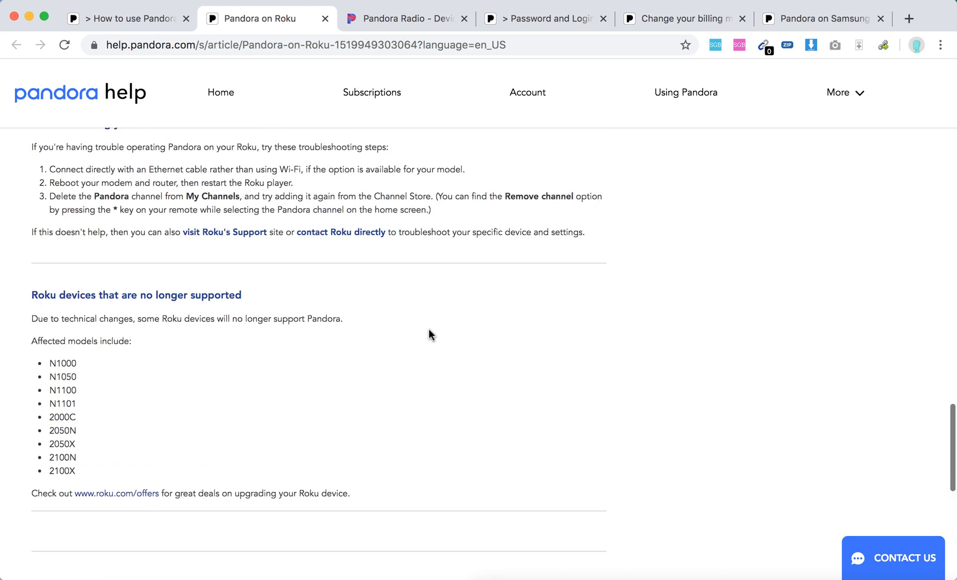
pyautogui.scroll(-3)
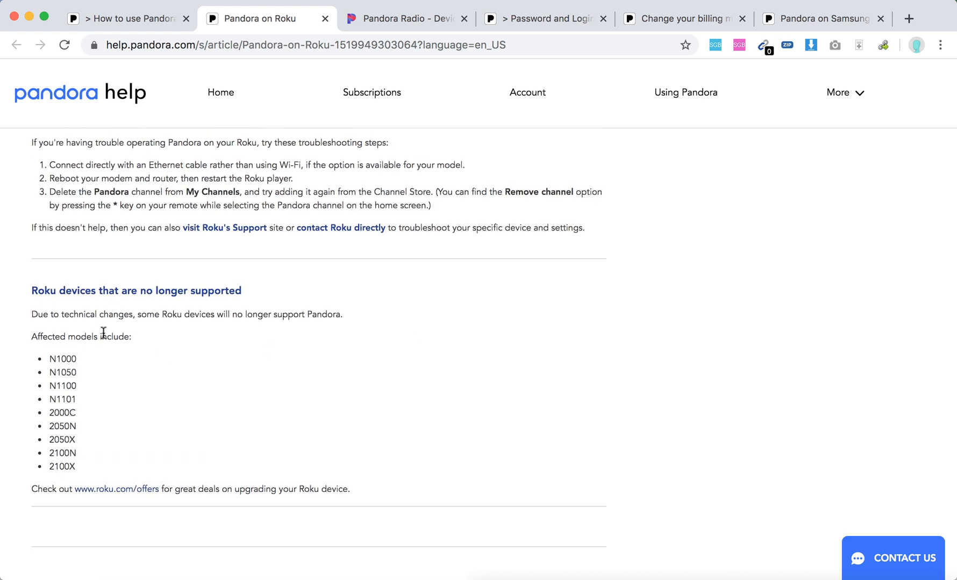
pyautogui.moveTo(71, 358)
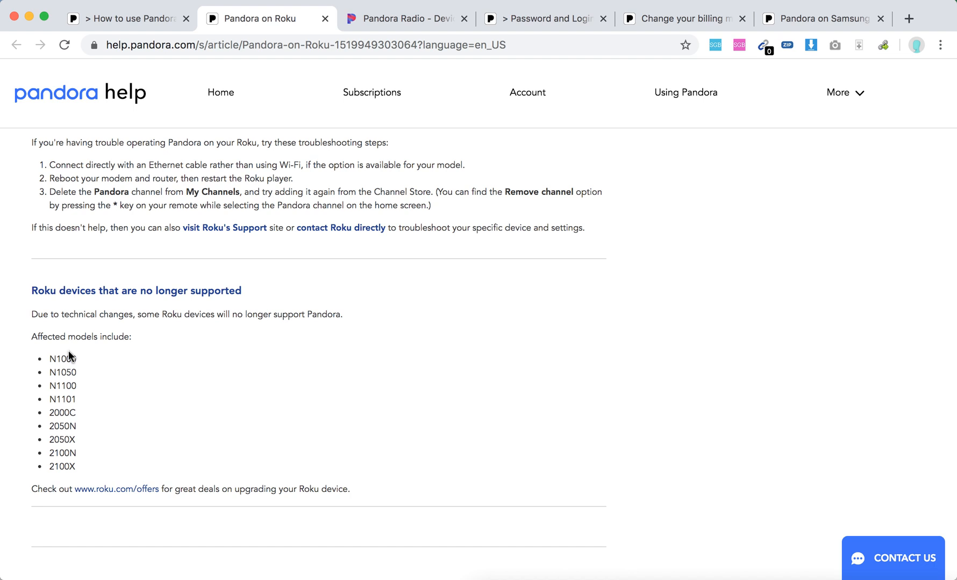
pyautogui.moveTo(47, 358); pyautogui.dragTo(71, 440)
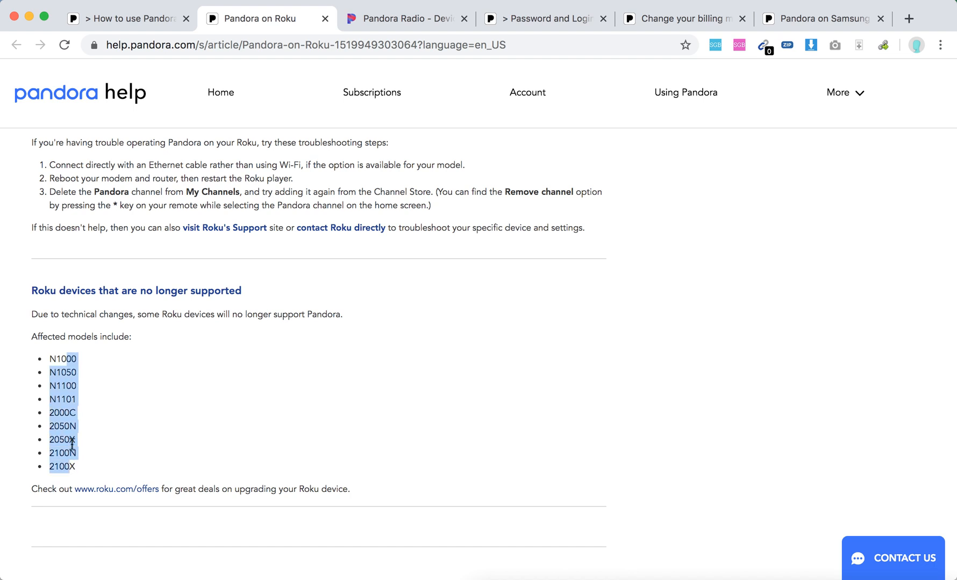
pyautogui.scroll(3)
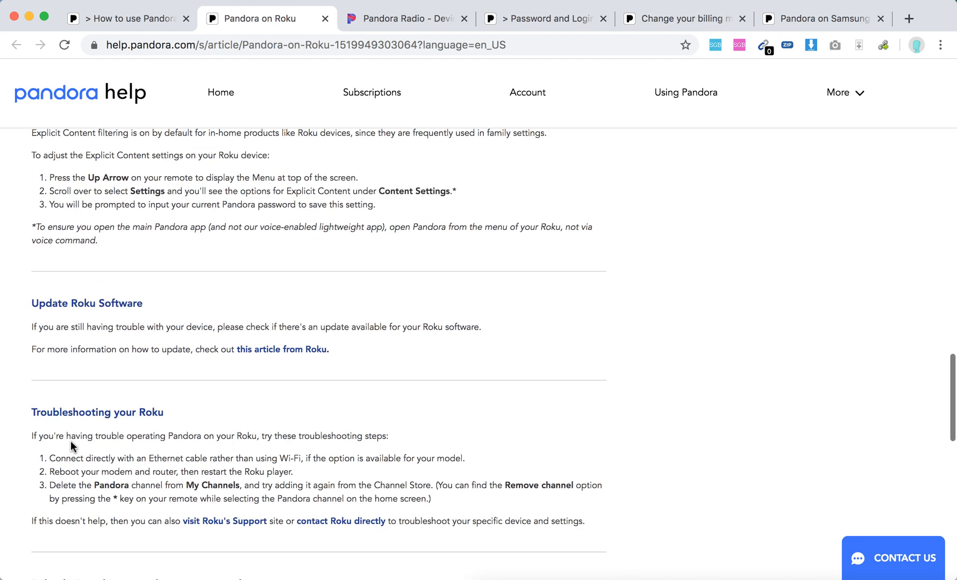